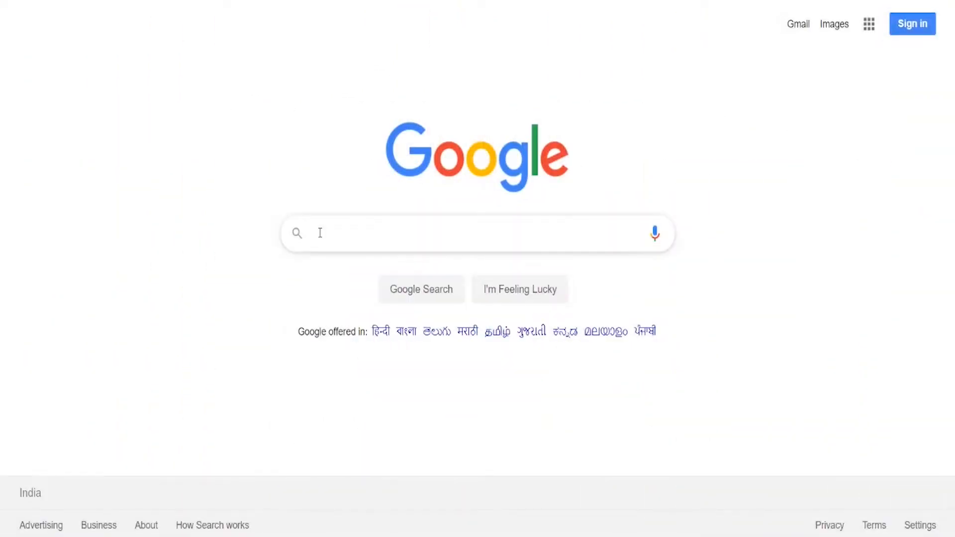
Step: Search Google for 'nevonexpress', open the NevonExpress site and its WampServer page
text(nevonexpress)
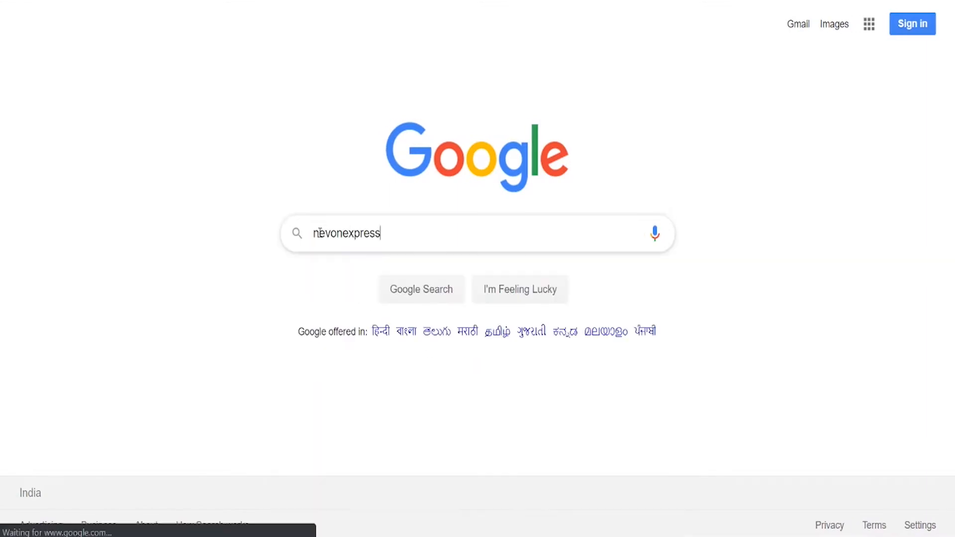
key(Return)
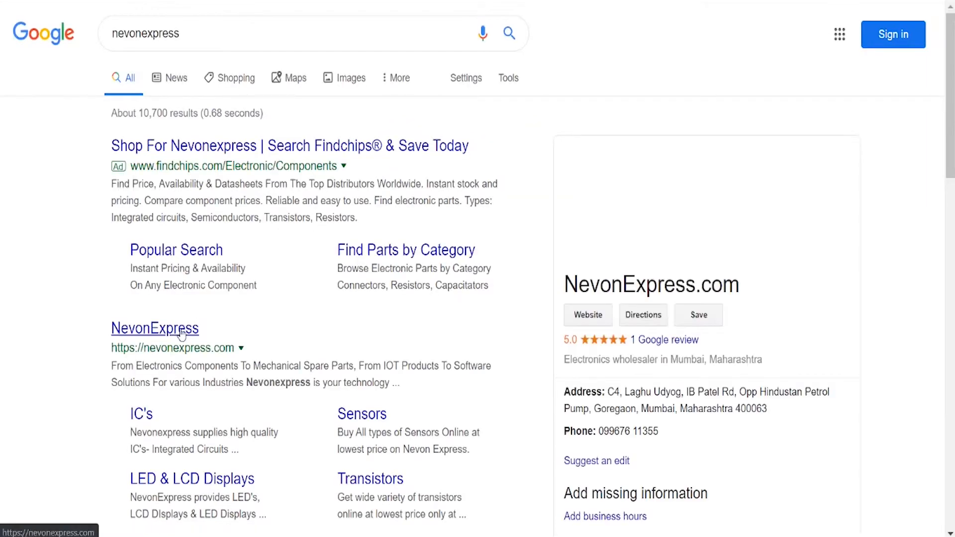
click(155, 328)
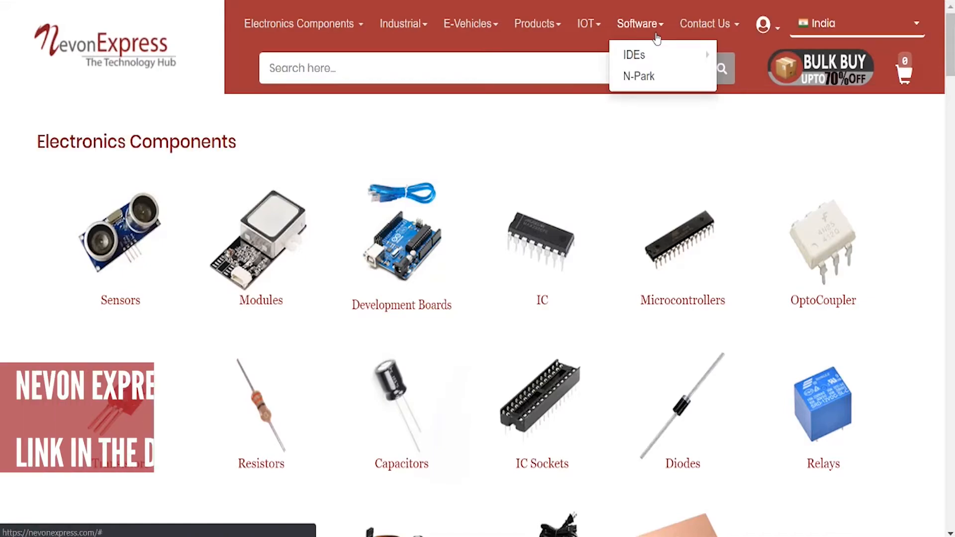
click(634, 55)
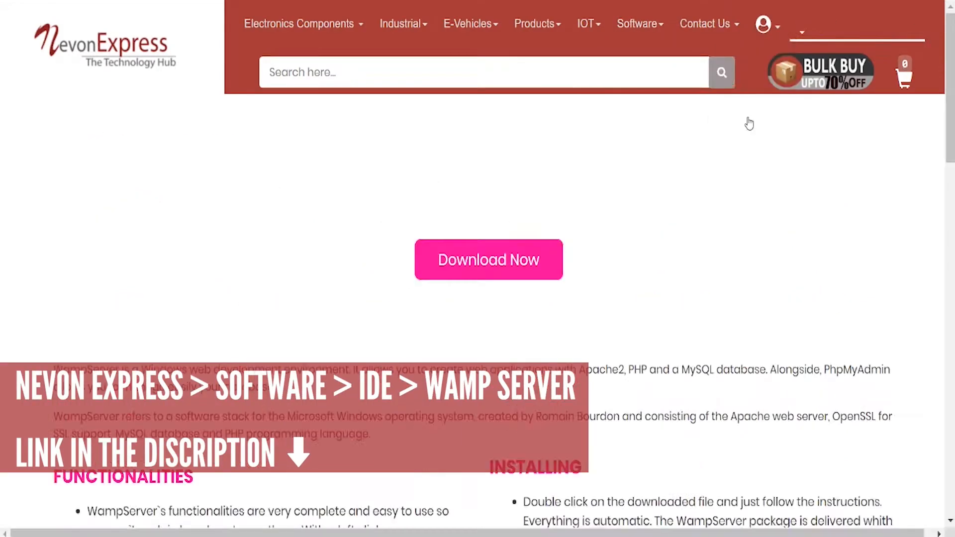
scroll(down, 3)
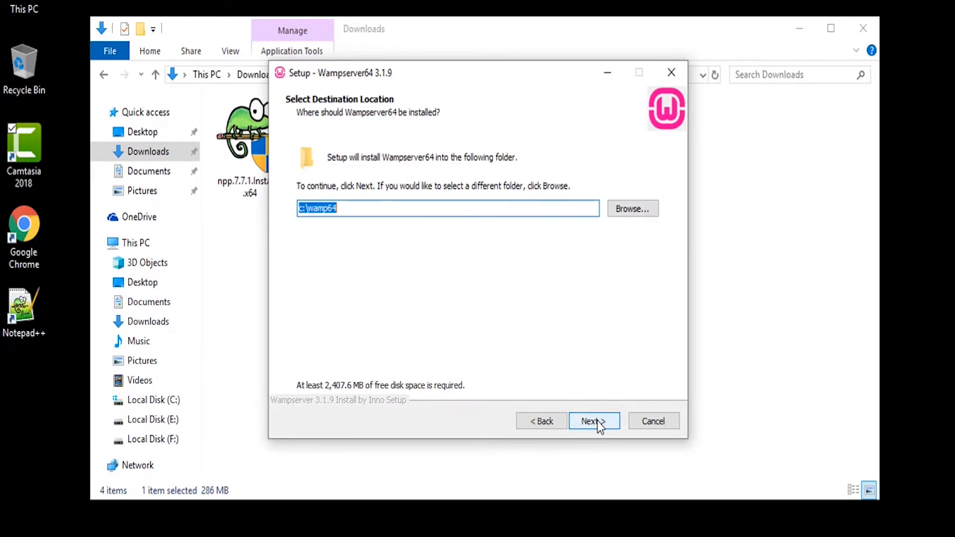
Step: Accept C:\wamp64 as the install folder and browse for the text editor executable
click(594, 421)
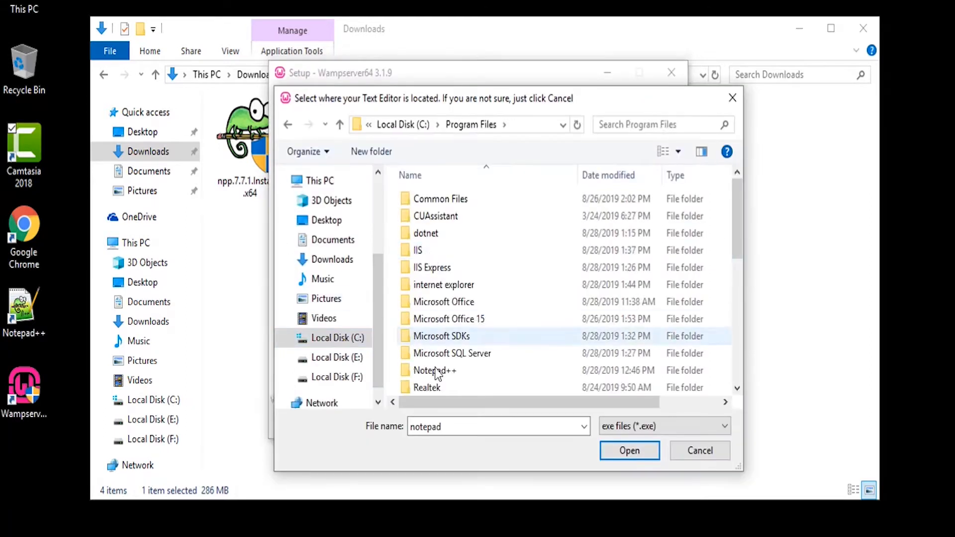
click(630, 451)
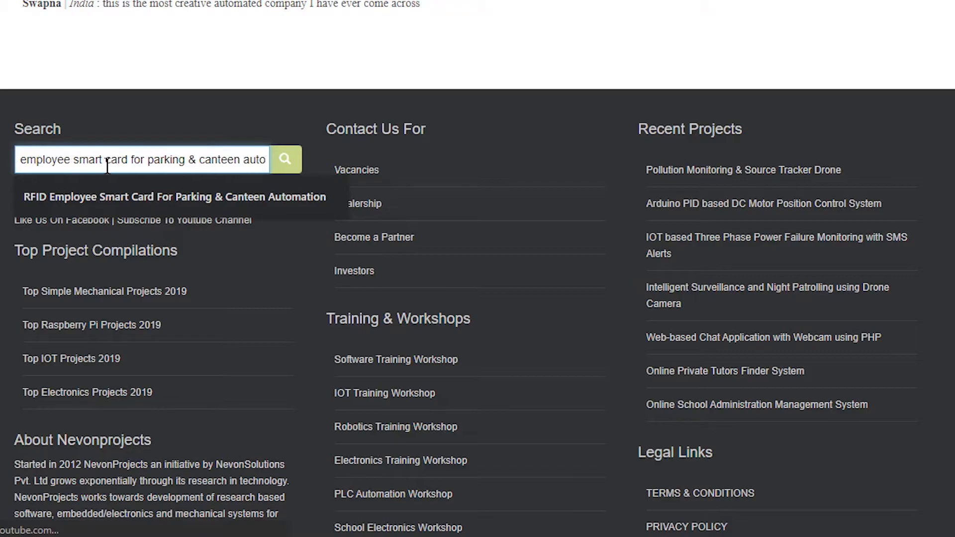
Step: Open the RFID Employee Smart Card project page and download its project document/synopsis
click(174, 196)
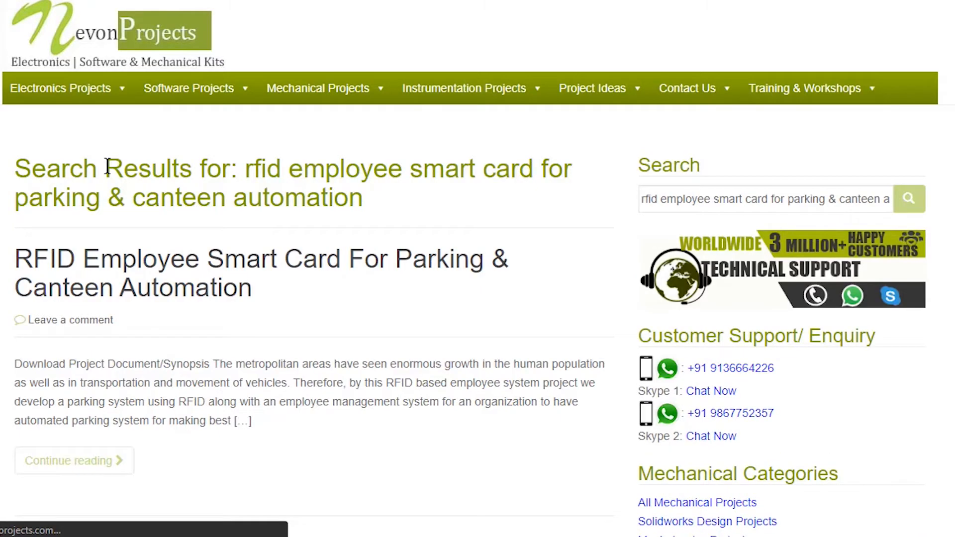
mouse_move(133, 270)
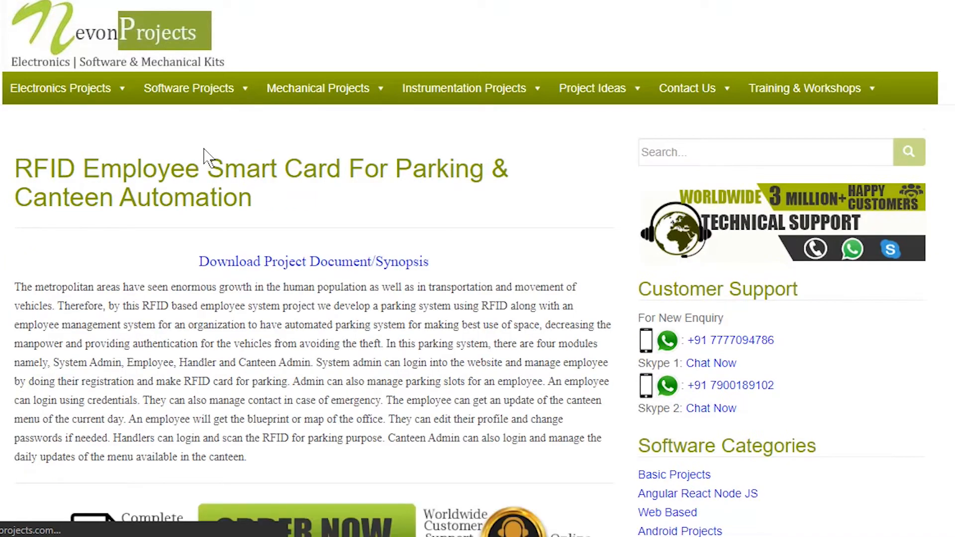
scroll(down, 3)
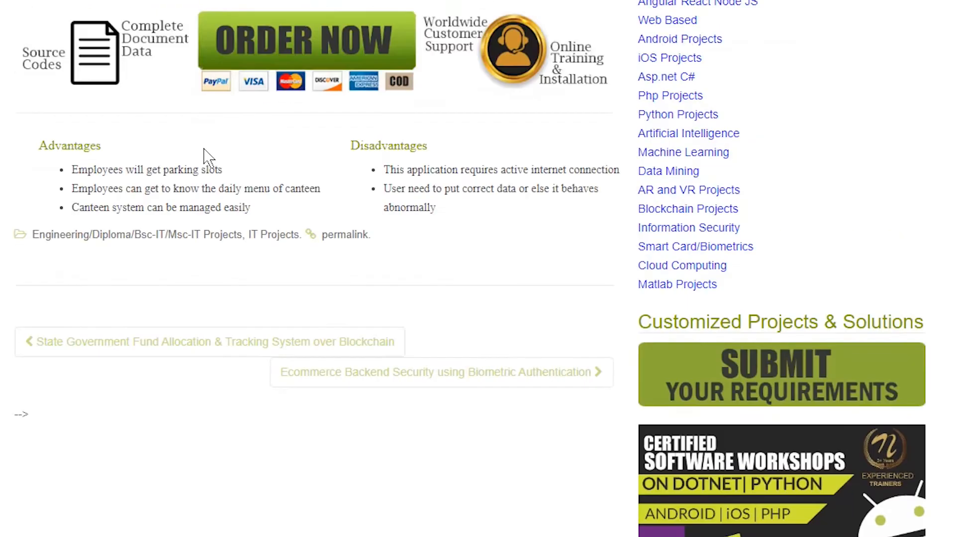
scroll(up, 3)
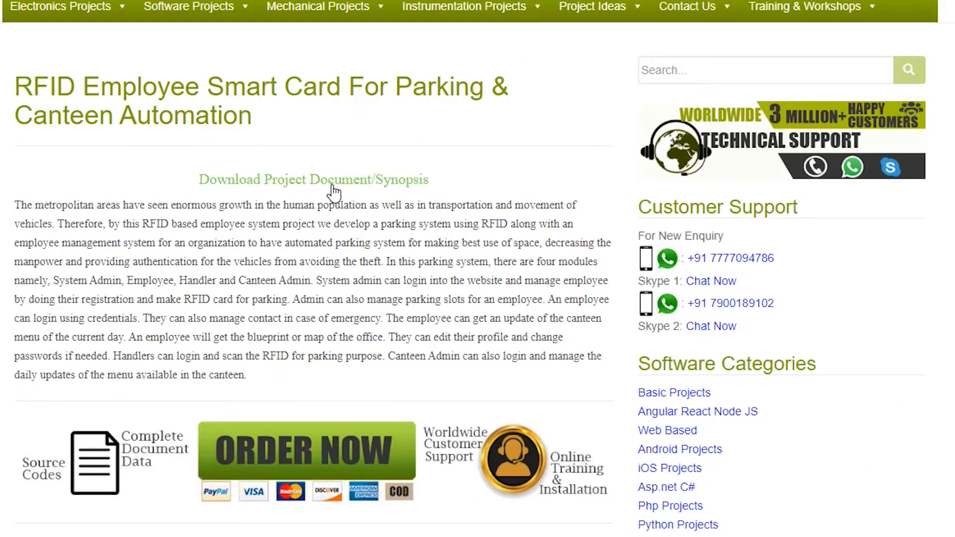
click(313, 179)
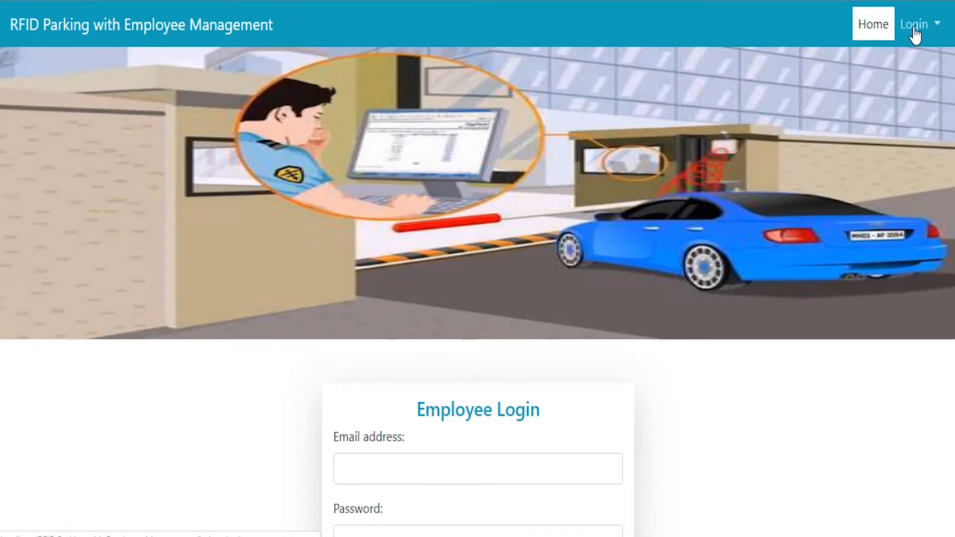
Step: Log in on the System Admin form with the saved admin ID and password
click(914, 24)
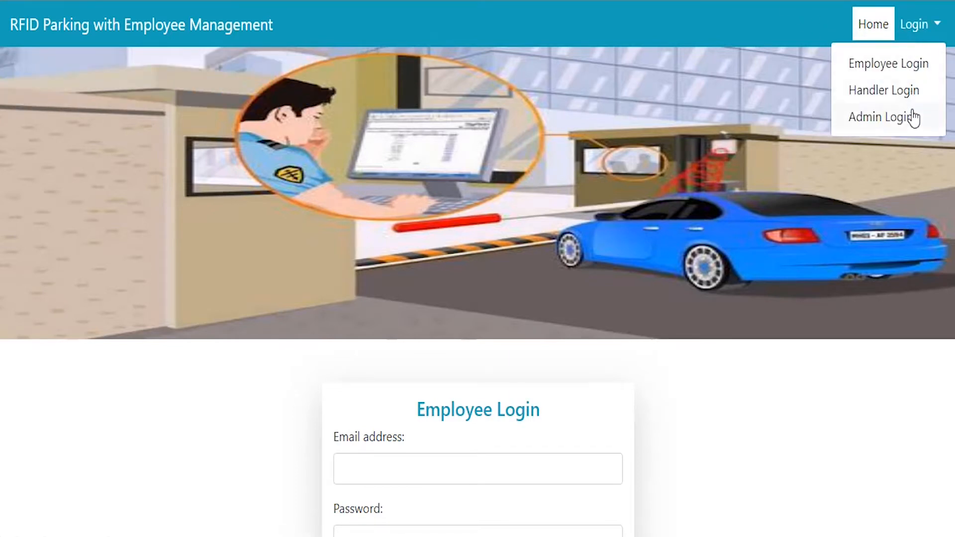
click(881, 116)
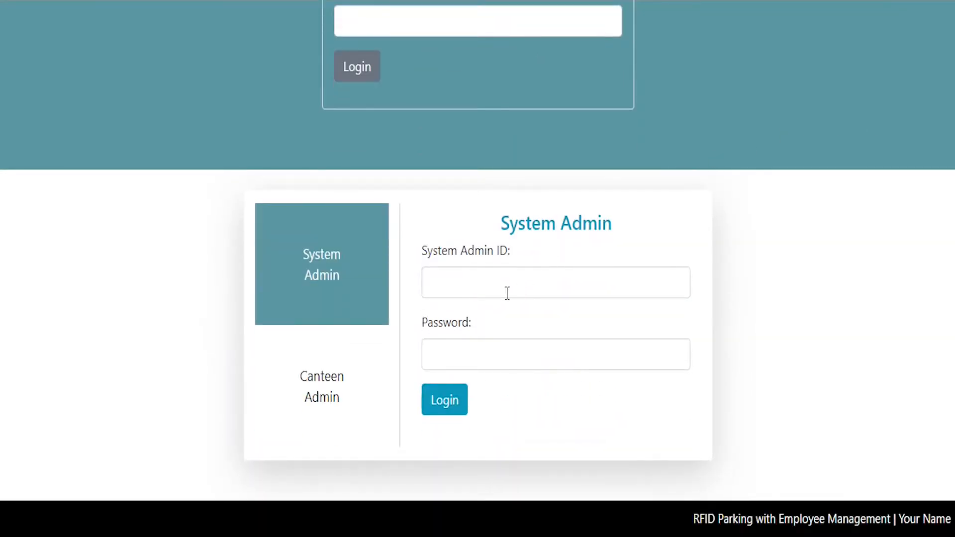
text(adm)
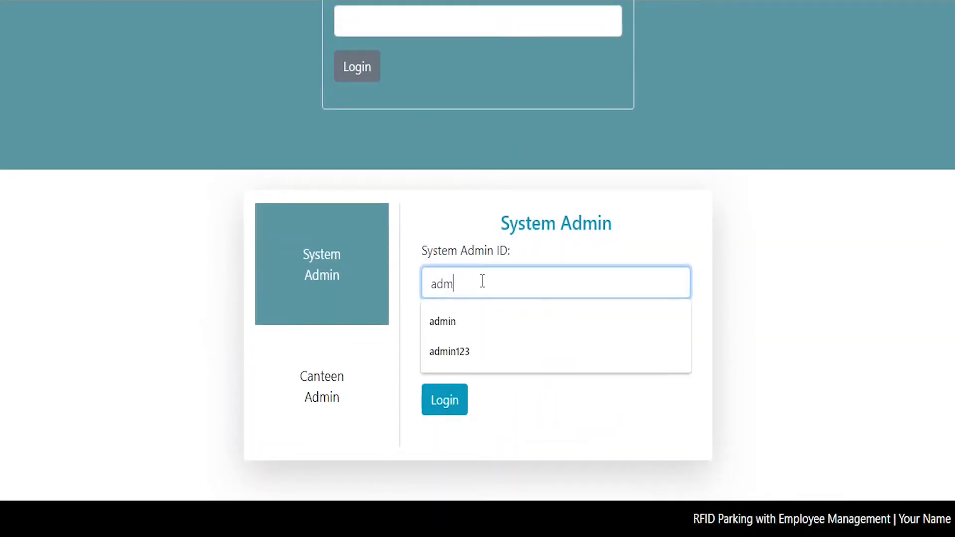
click(442, 321)
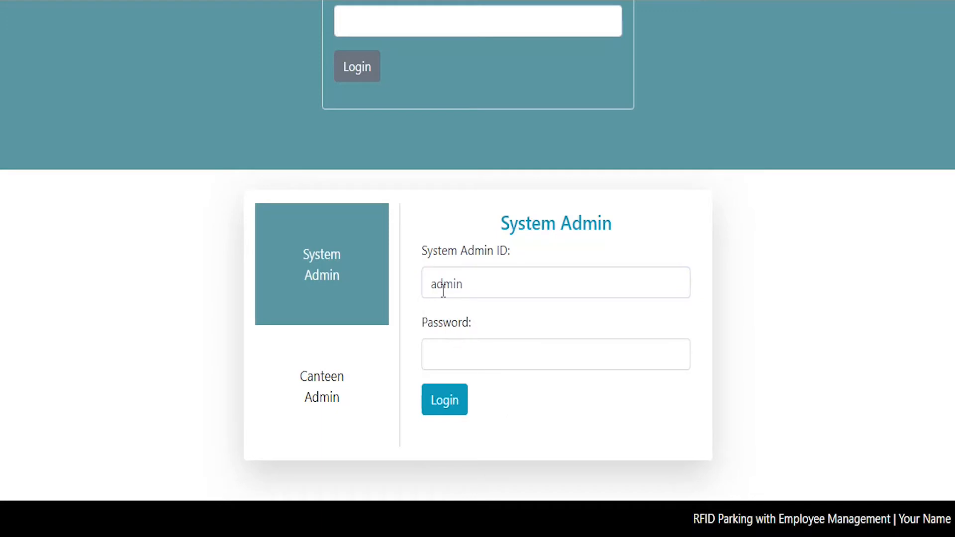
text(•••••)
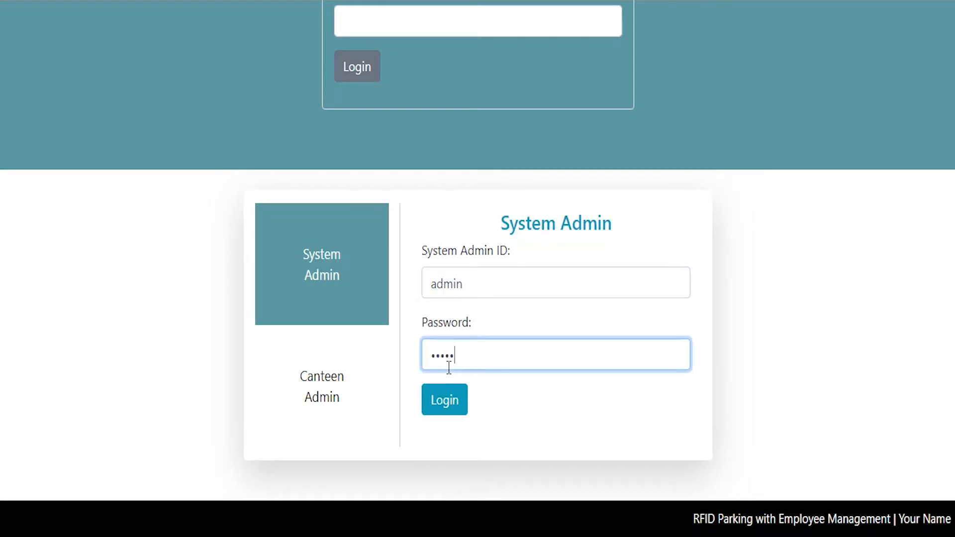
click(445, 400)
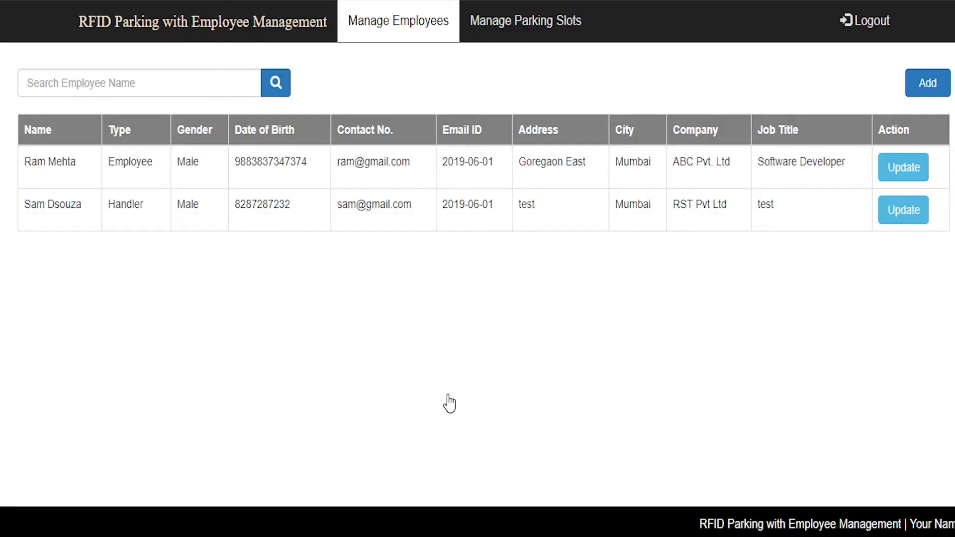
Step: View the add/update employee forms and parking-slot update form, then open Canteen Admin login
click(927, 83)
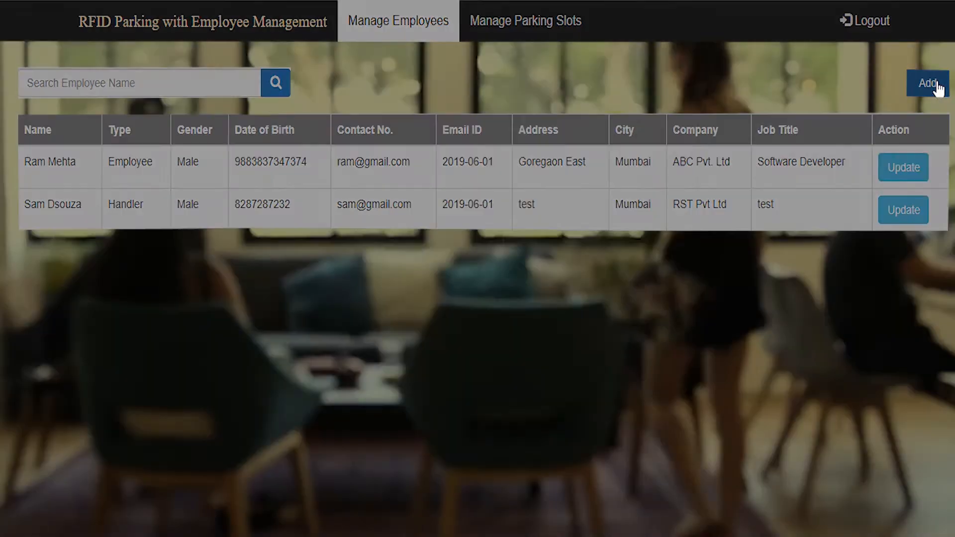
click(926, 84)
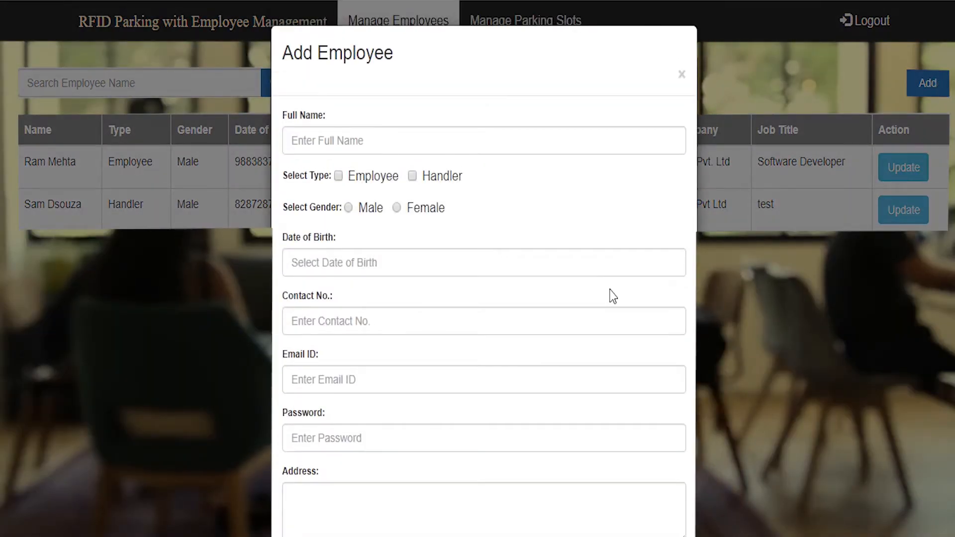
scroll(down, 3)
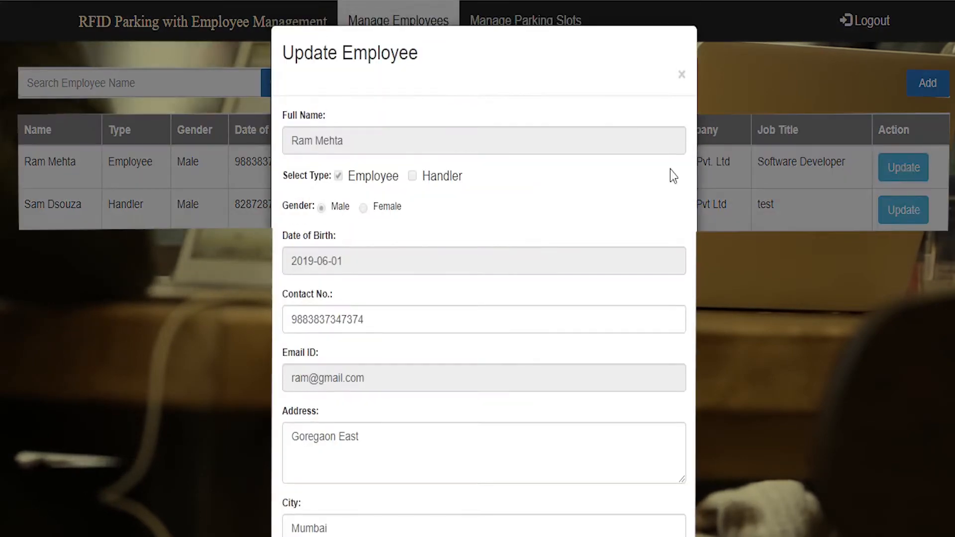
scroll(down, 3)
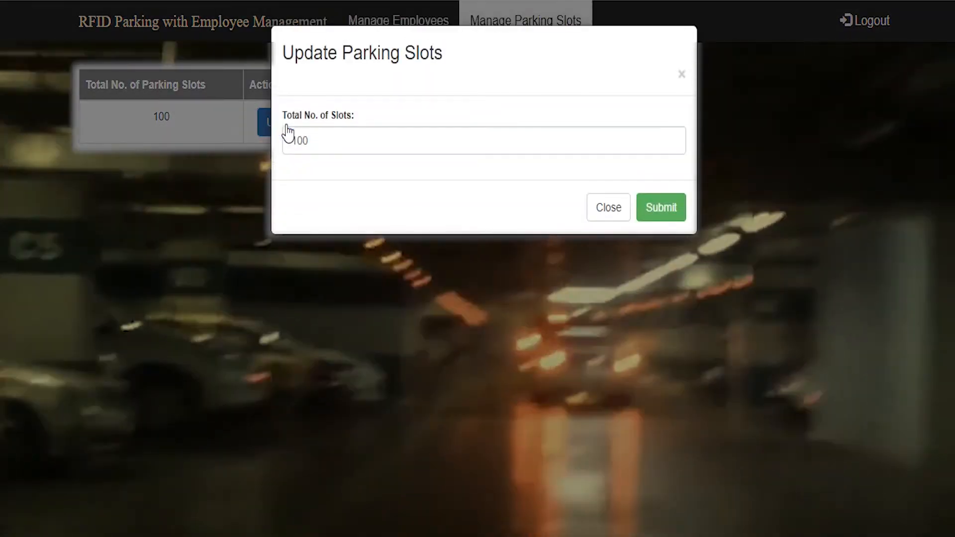
click(607, 207)
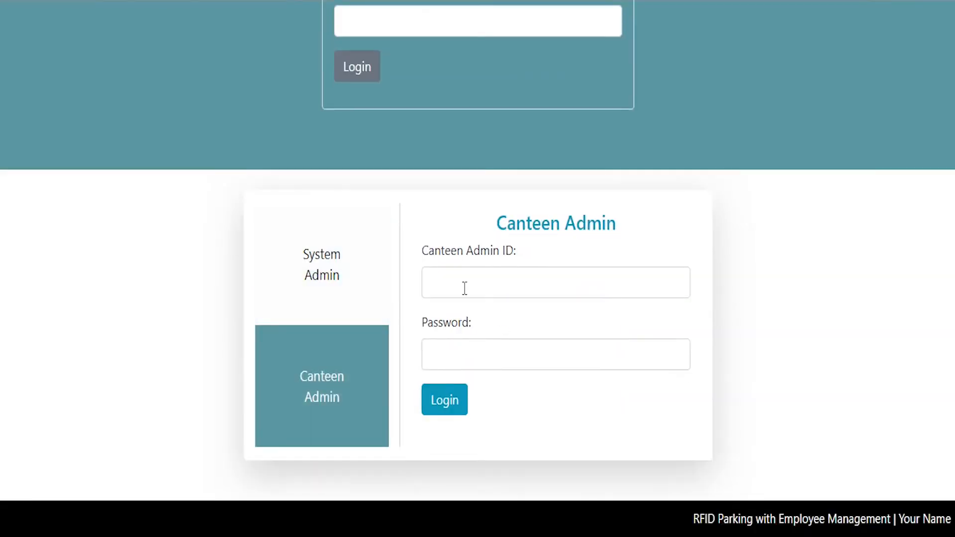
Step: Log in as Canteen Admin, close a menu item's update form, check today's availability, log out
click(444, 400)
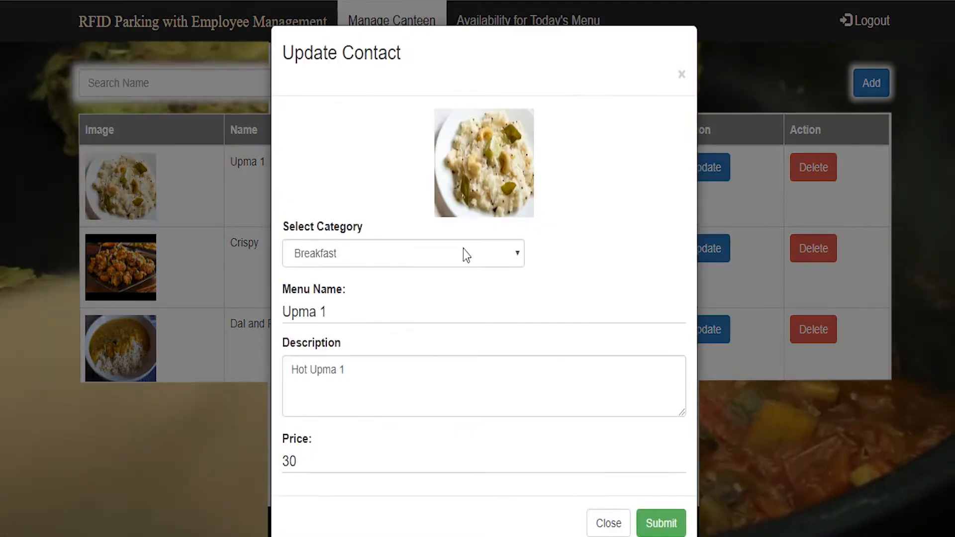
click(607, 523)
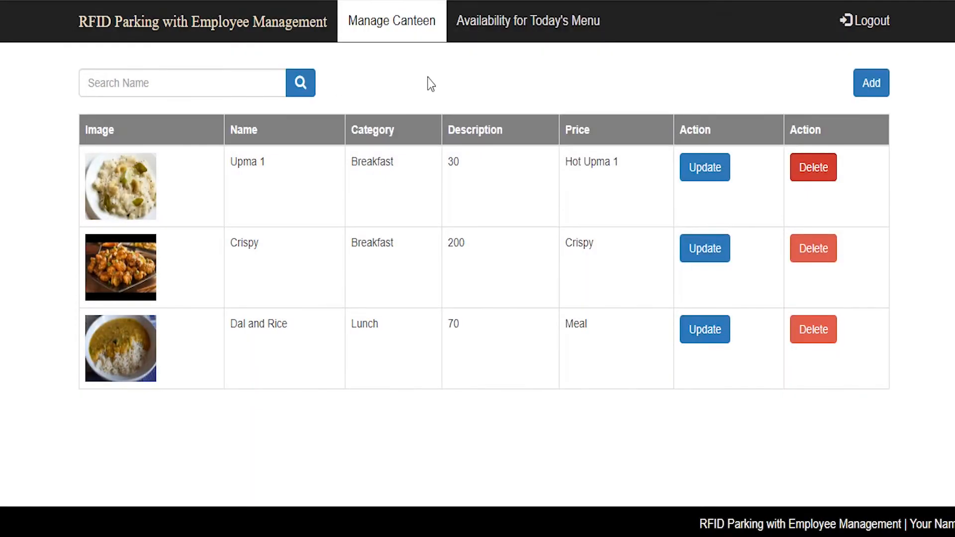
click(527, 20)
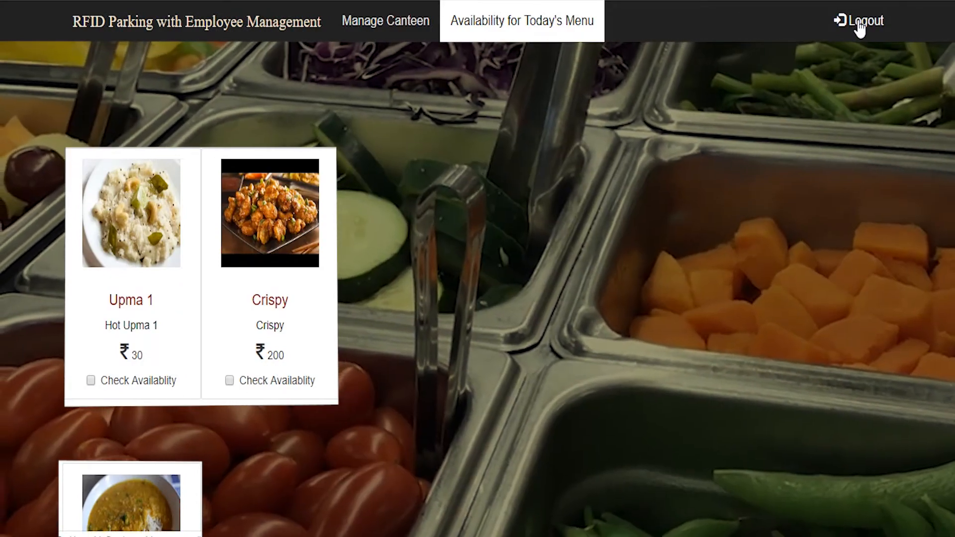
click(864, 21)
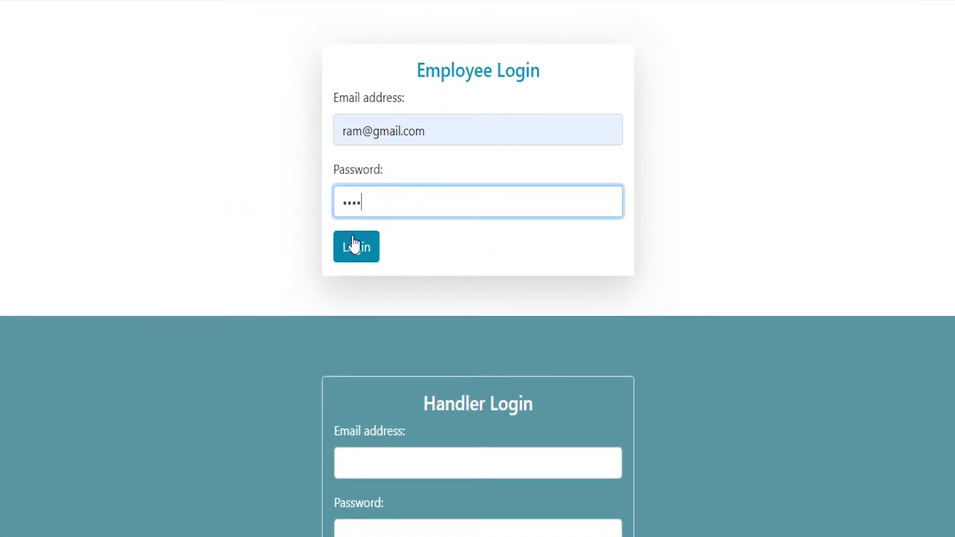
Step: Log in as an employee, view contacts and Create Contact, canteen menu, then Change Password
click(356, 247)
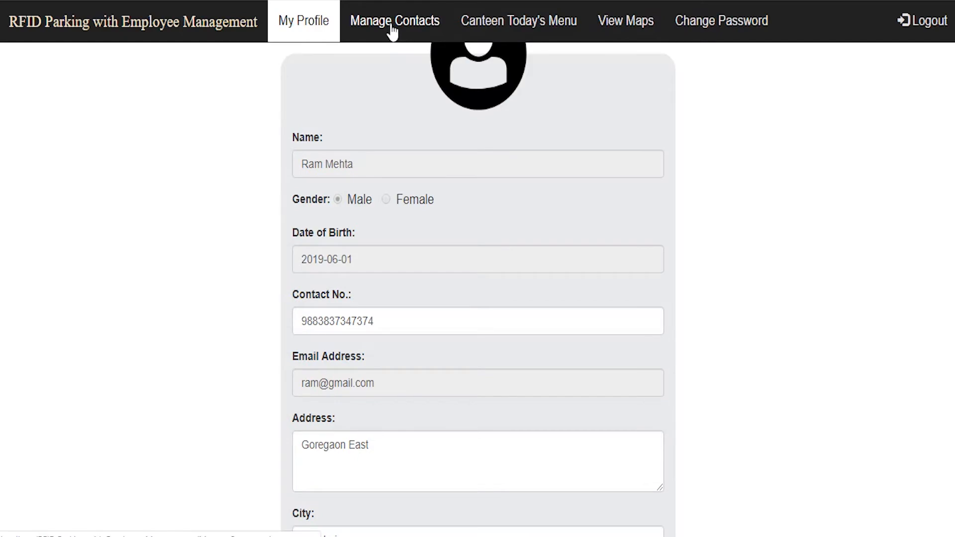
click(394, 20)
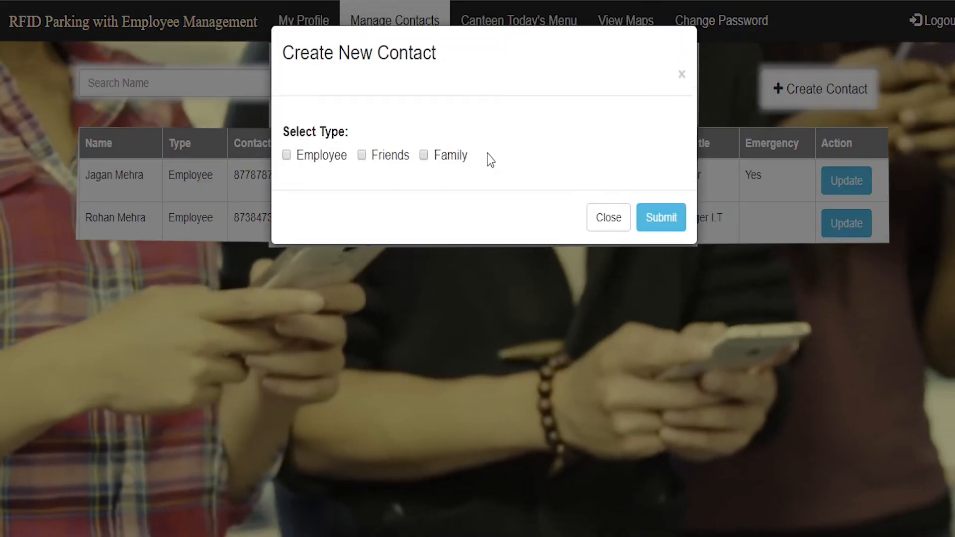
click(287, 155)
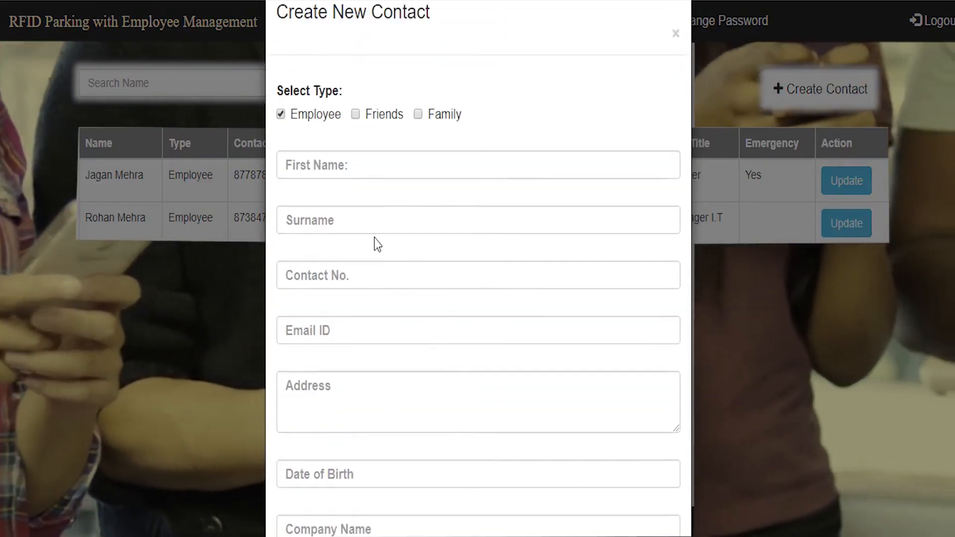
click(356, 114)
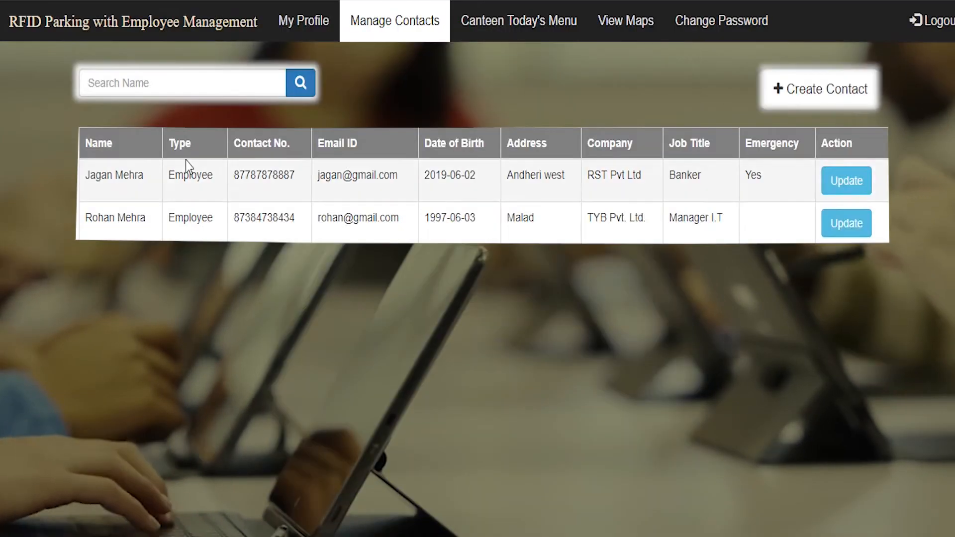
click(518, 21)
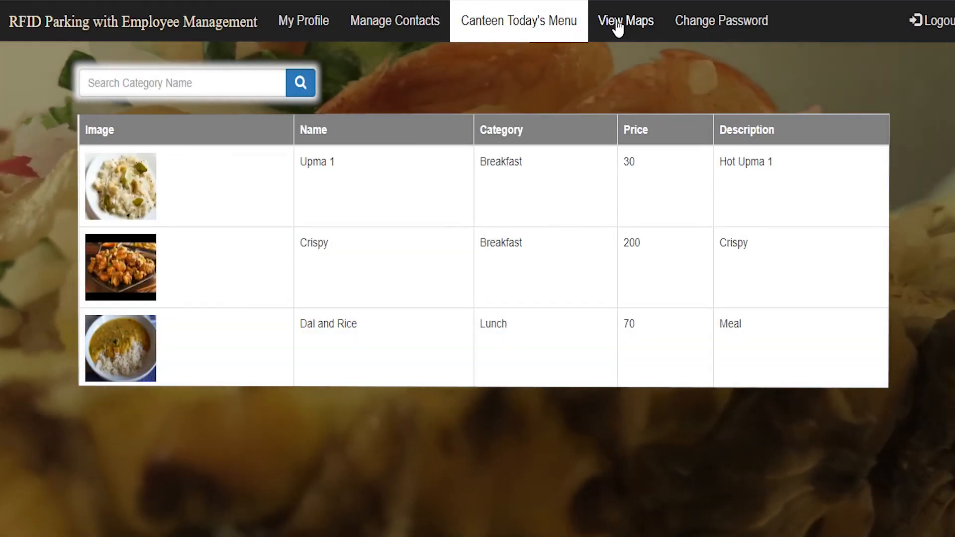
click(722, 20)
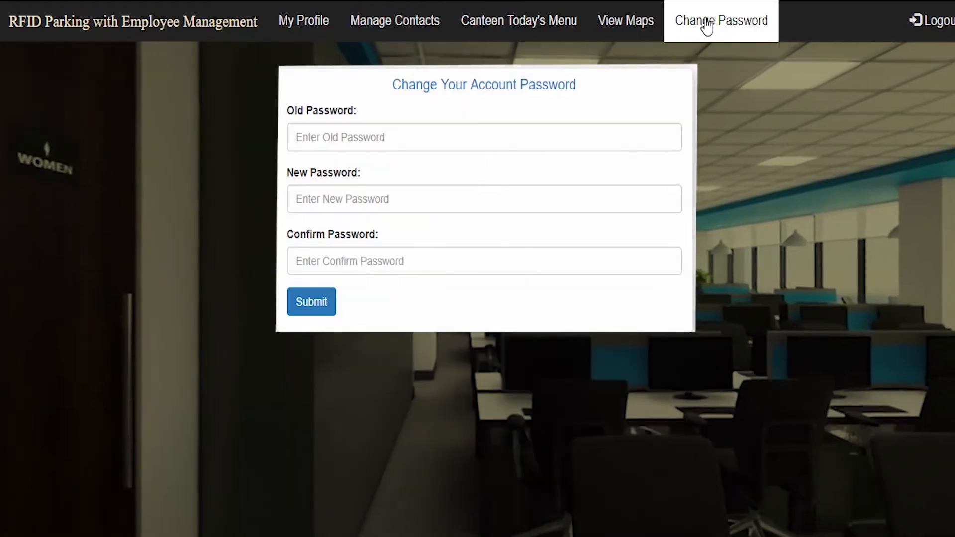